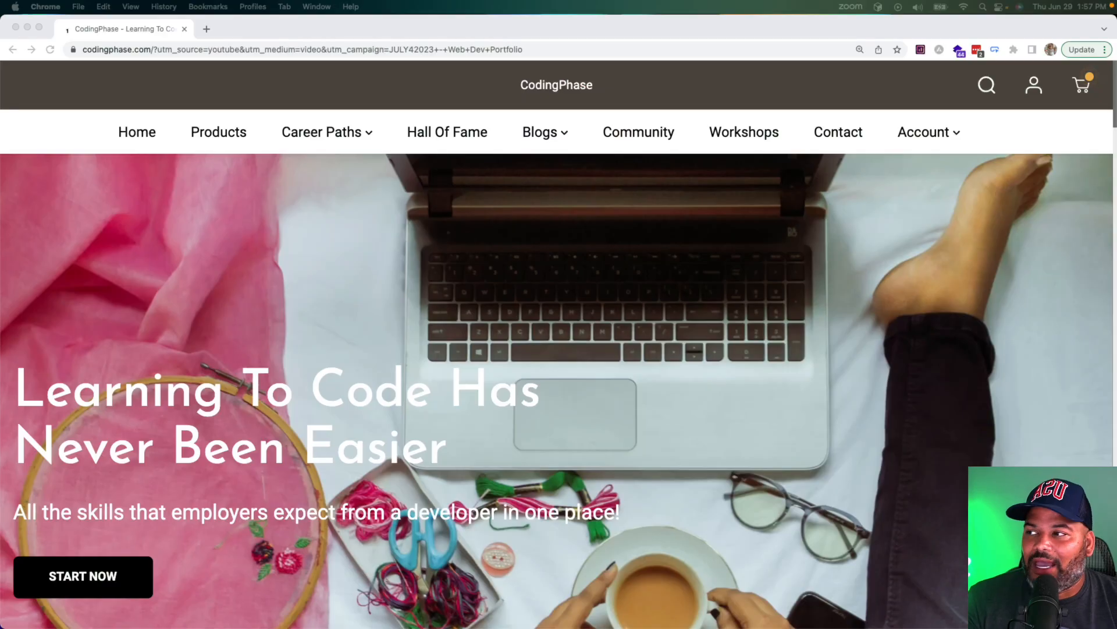
Scroll through the participant's shared web developer portfolio site in the Zoom meeting
{"action": "scroll", "scroll_direction": "down", "scroll_amount": 3}
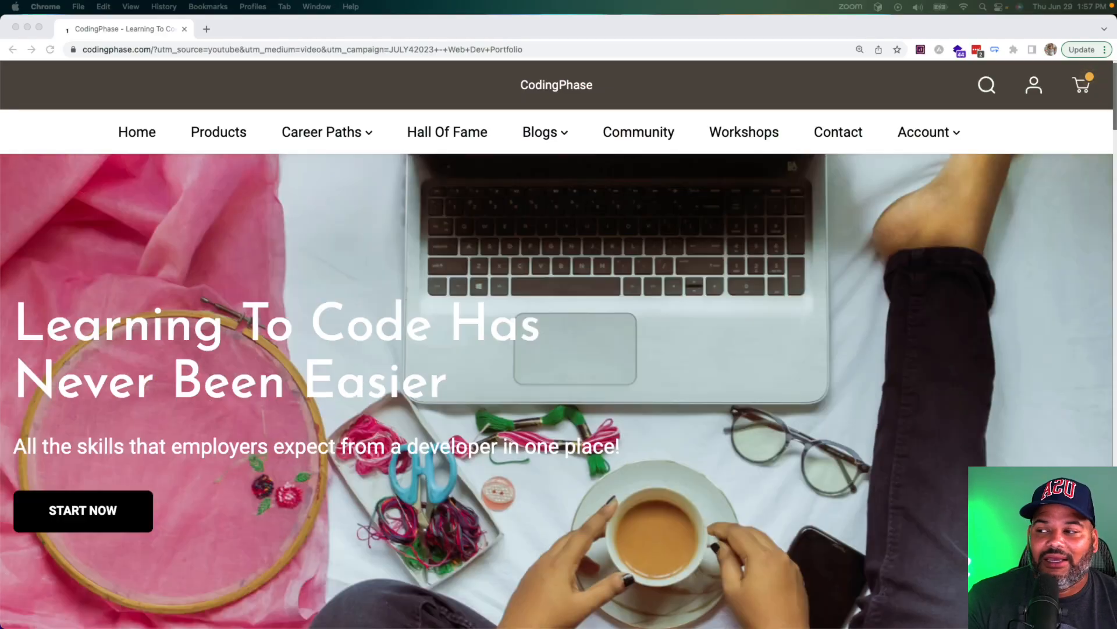
{"action": "scroll", "scroll_direction": "down", "scroll_amount": 3}
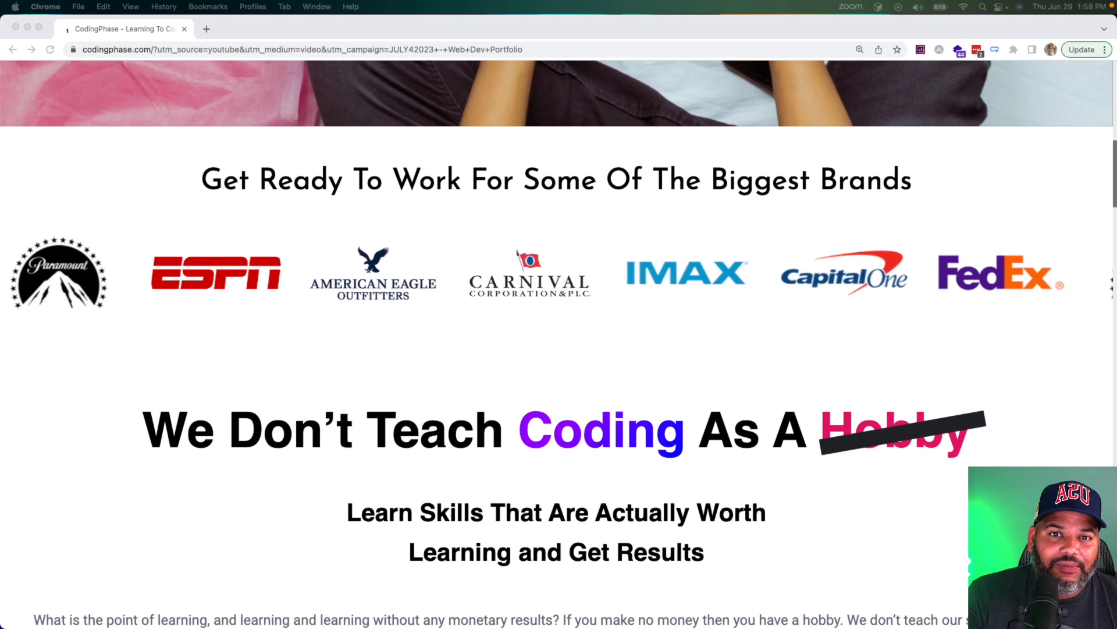
{"action": "scroll", "scroll_direction": "down", "scroll_amount": 3}
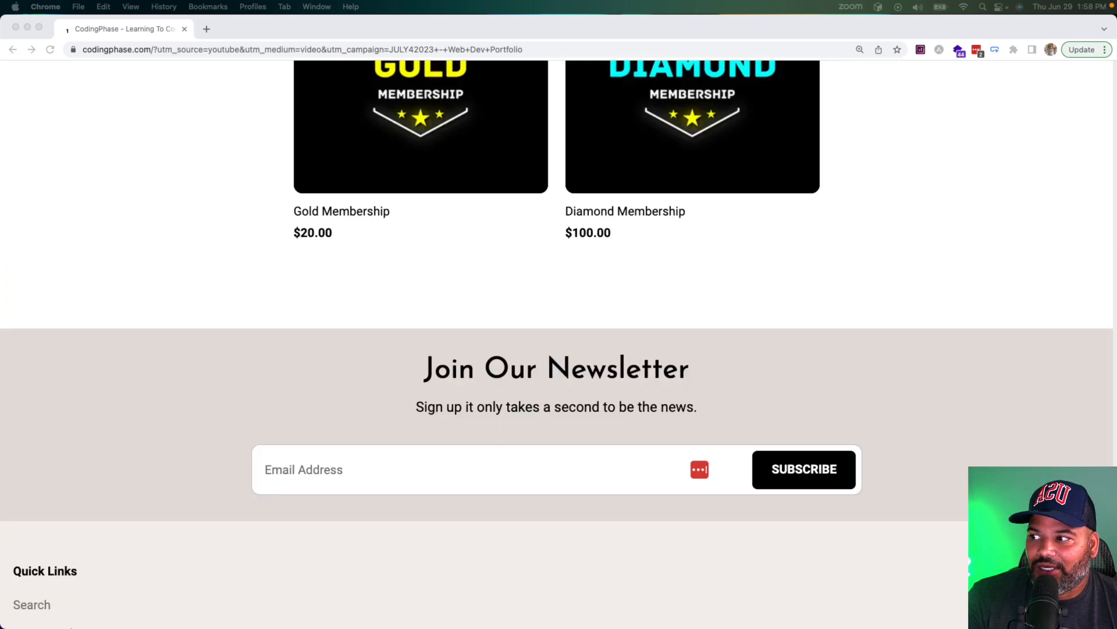
{"action": "scroll", "scroll_direction": "up", "scroll_amount": 3}
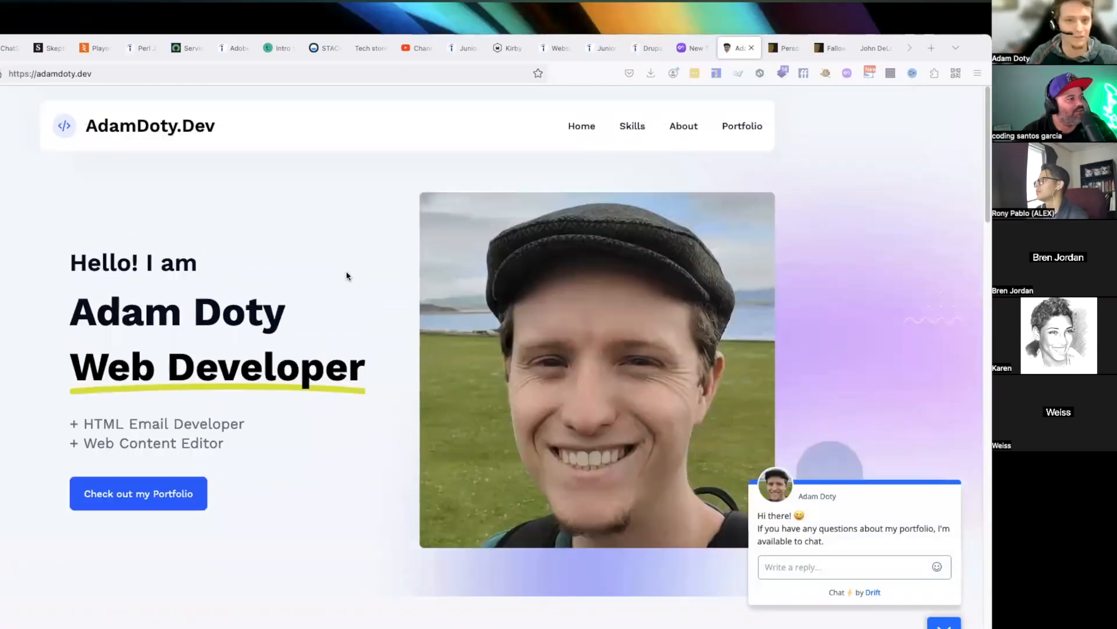
{"action": "scroll", "scroll_direction": "down", "scroll_amount": 3}
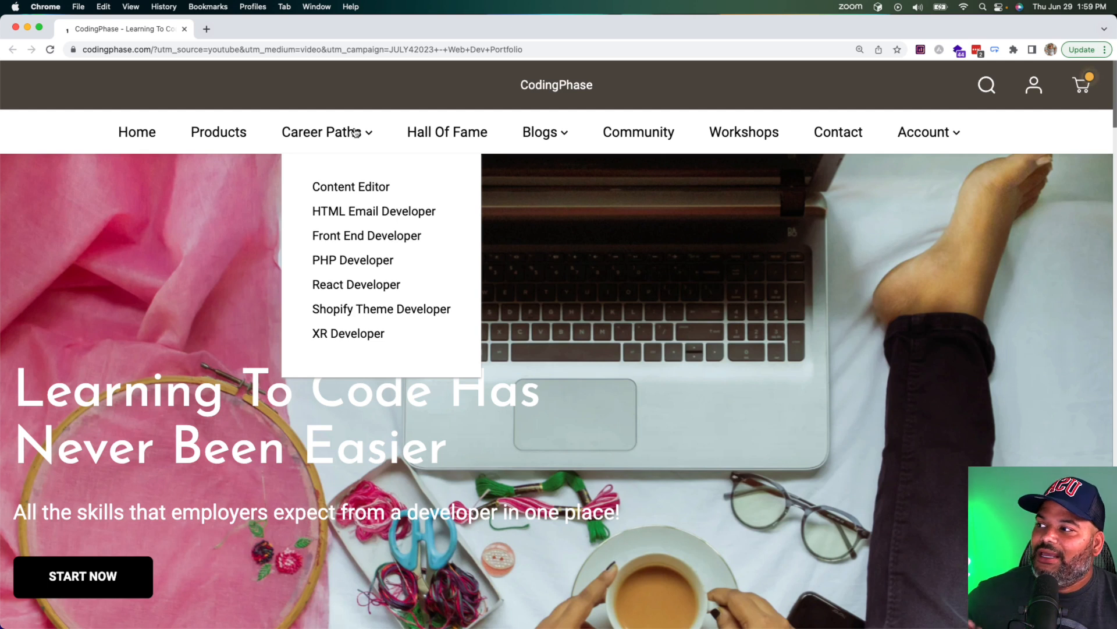
Open the Content Editor career path and scroll its course list, Text Editors to Design Softwares
{"action": "left_click", "coordinate": [350, 187]}
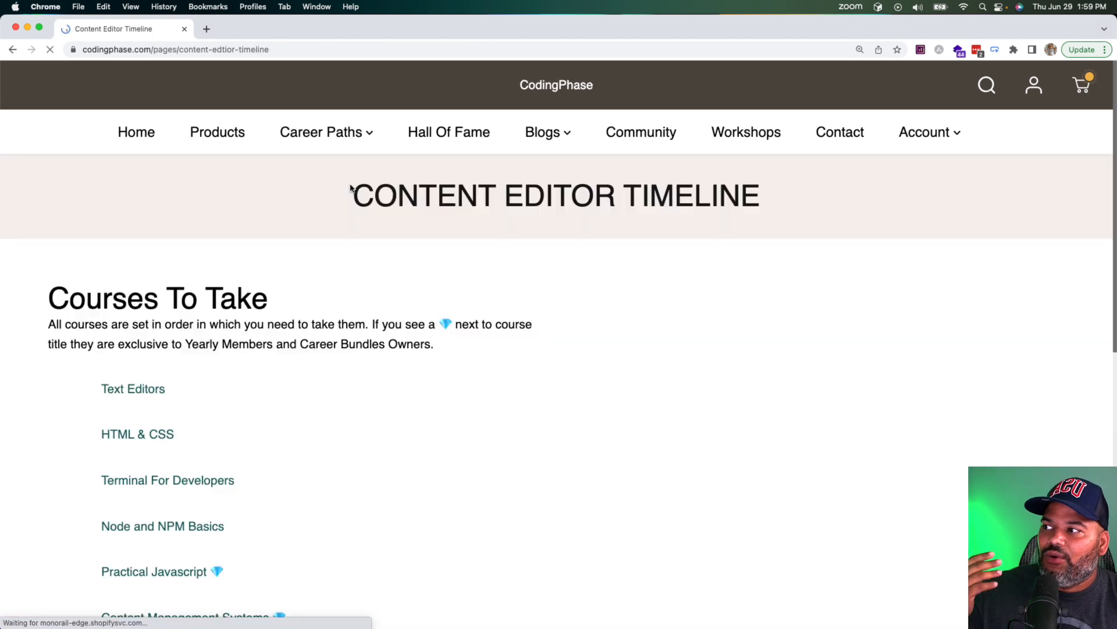
{"action": "scroll", "scroll_direction": "down", "scroll_amount": 3}
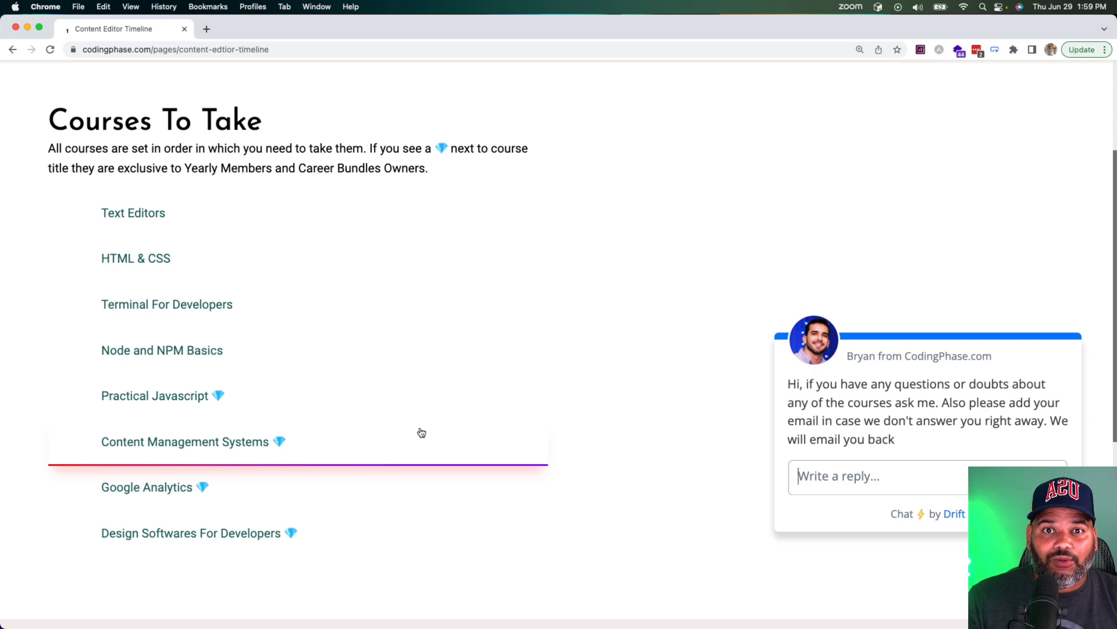
{"action": "scroll", "scroll_direction": "up", "scroll_amount": 3}
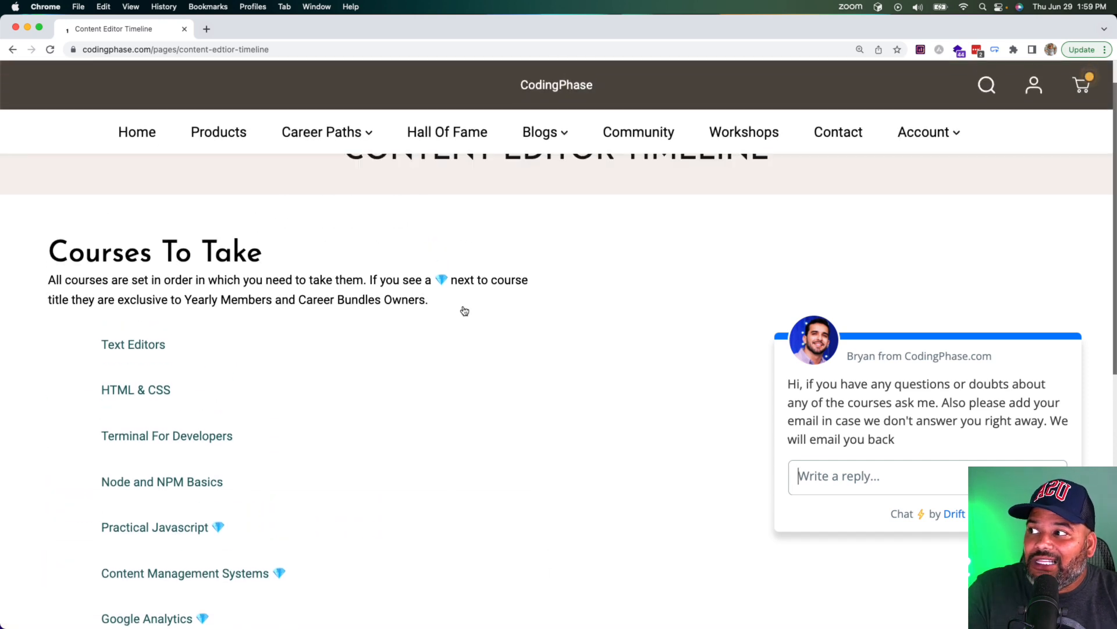
Choose HTML Email Developer from Career Paths, then reopen the dropdown to review other paths
{"action": "left_click", "coordinate": [321, 132]}
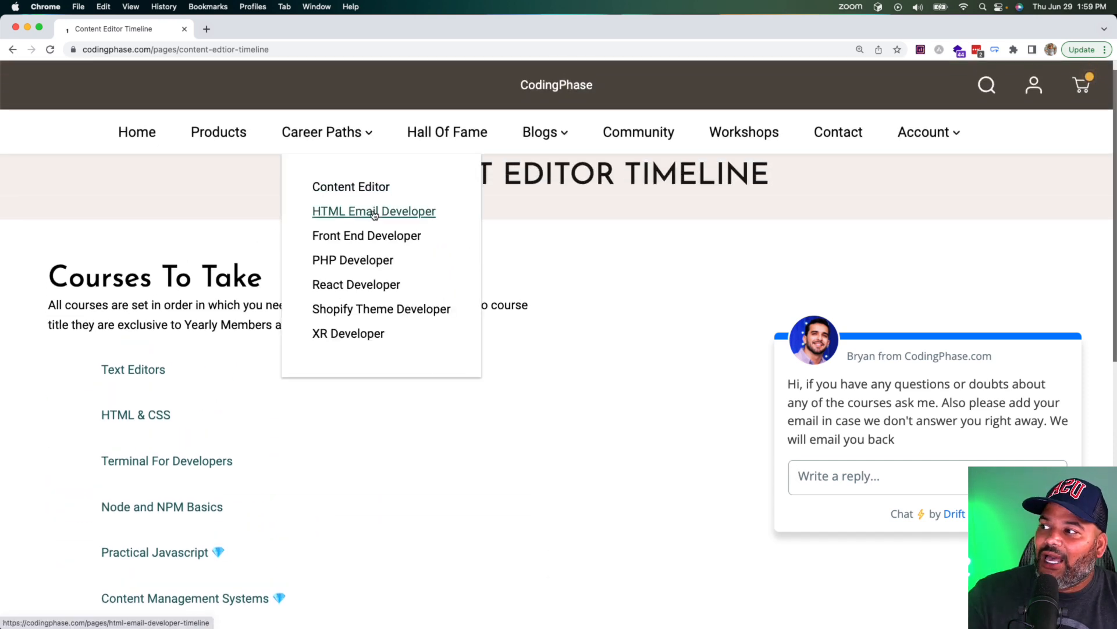
{"action": "left_click", "coordinate": [373, 211]}
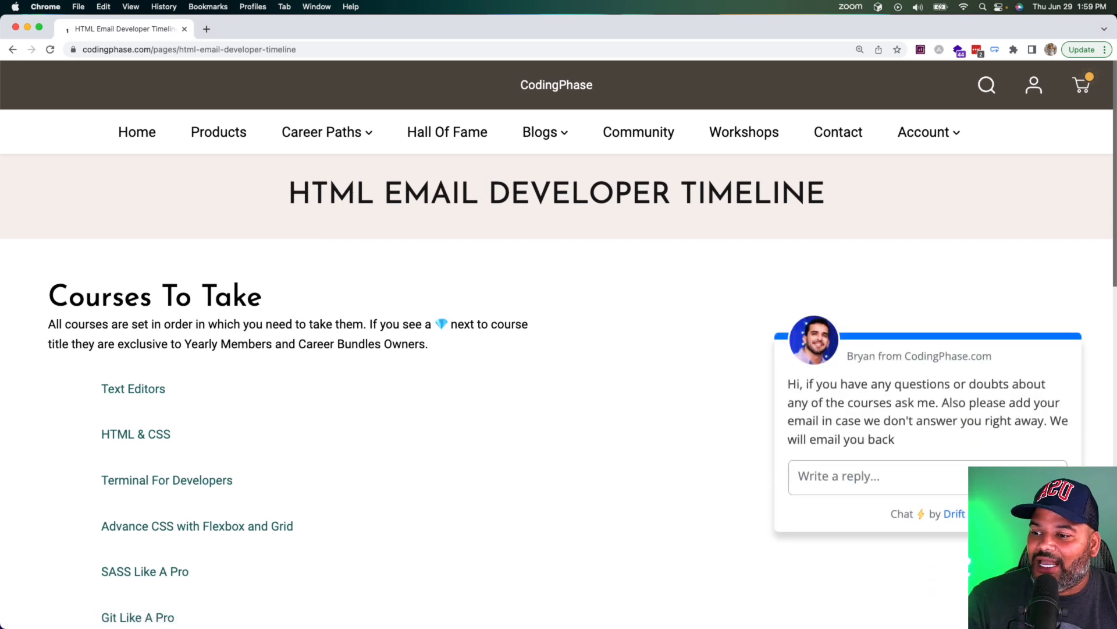
{"action": "left_click", "coordinate": [321, 132]}
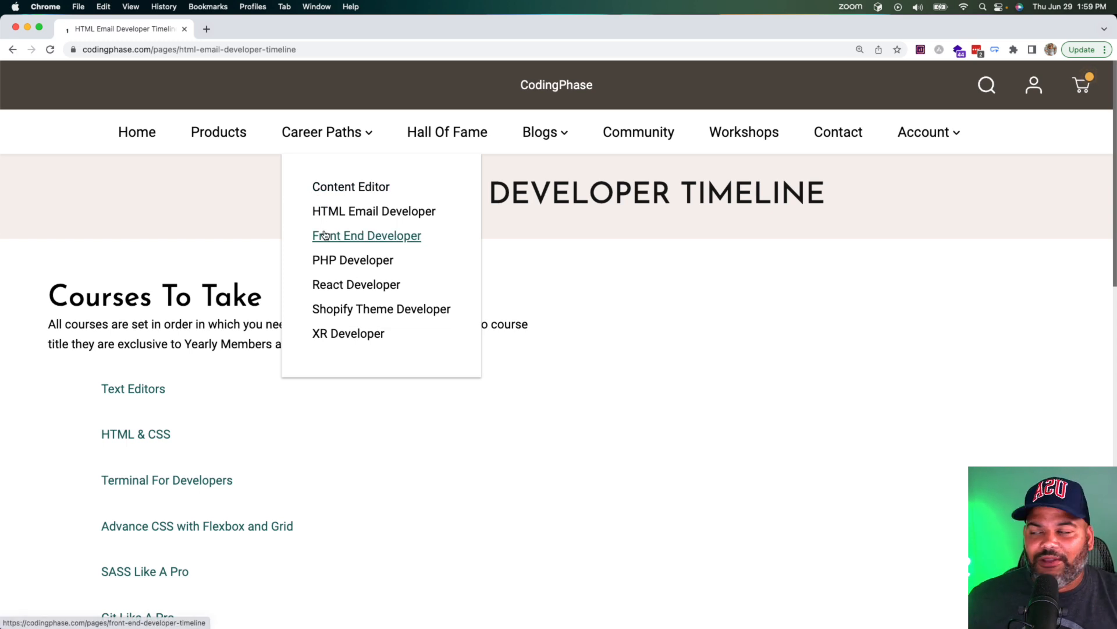
{"action": "mouse_move", "coordinate": [381, 309]}
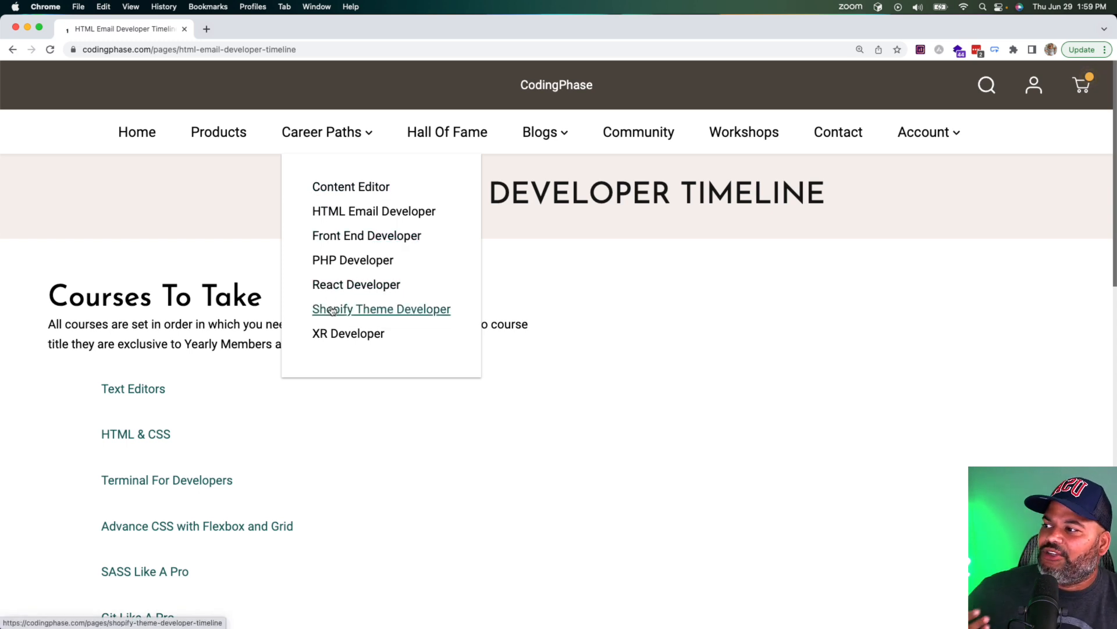
{"action": "mouse_move", "coordinate": [349, 333]}
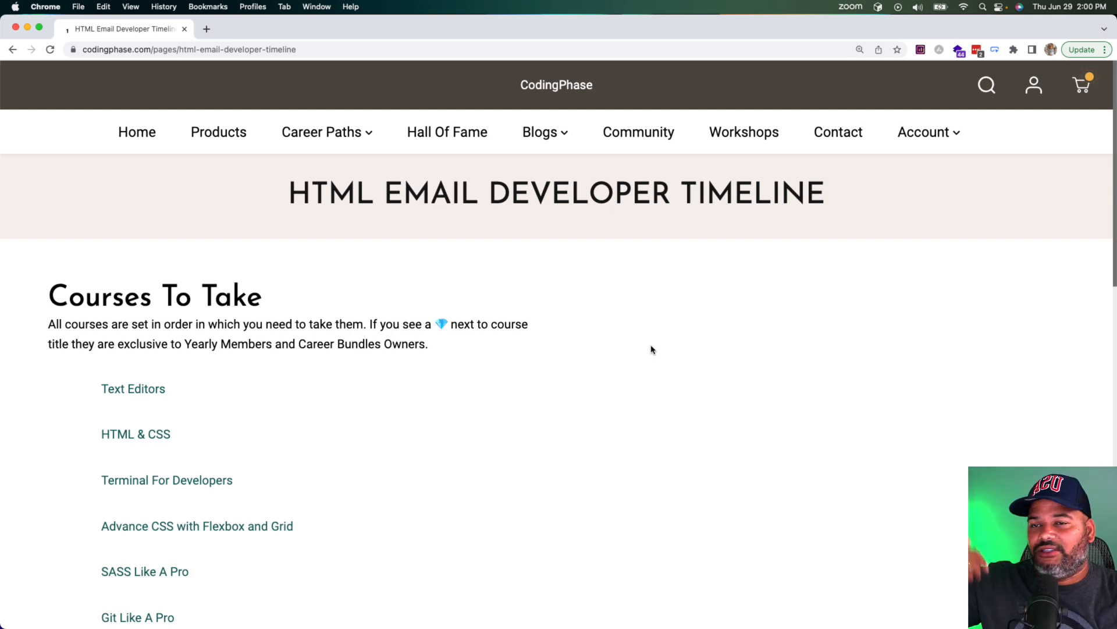
{"action": "mouse_move", "coordinate": [69, 92]}
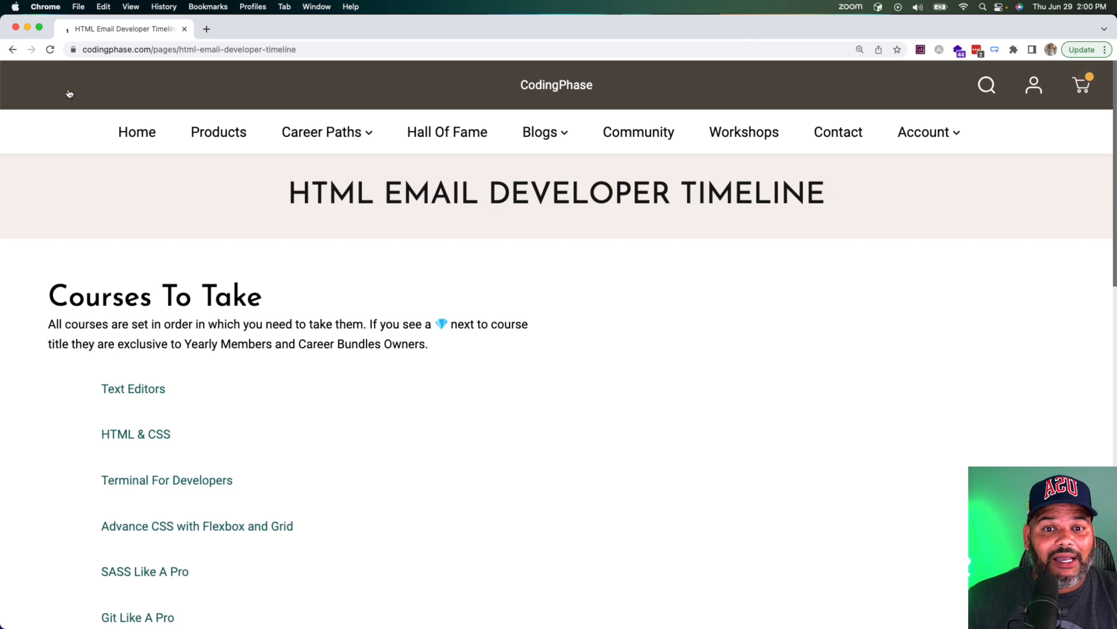